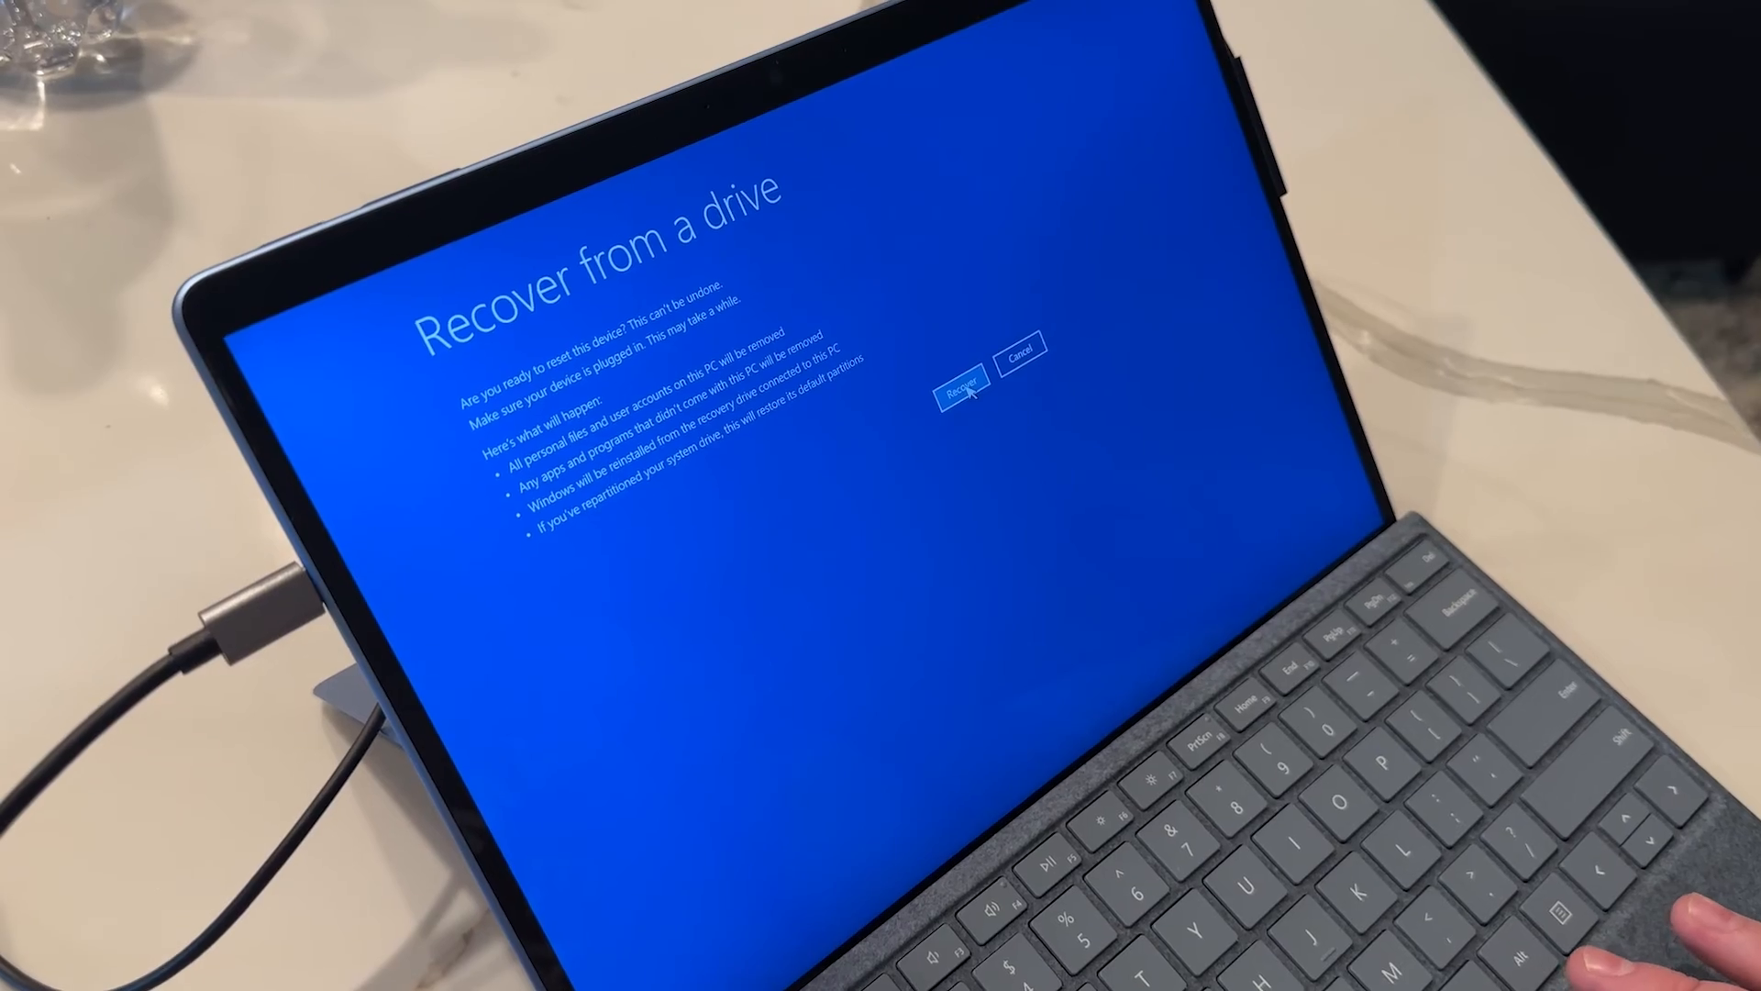
Step: Confirm Recover from a drive so the Surface is reset and Windows reinstalls
click(960, 380)
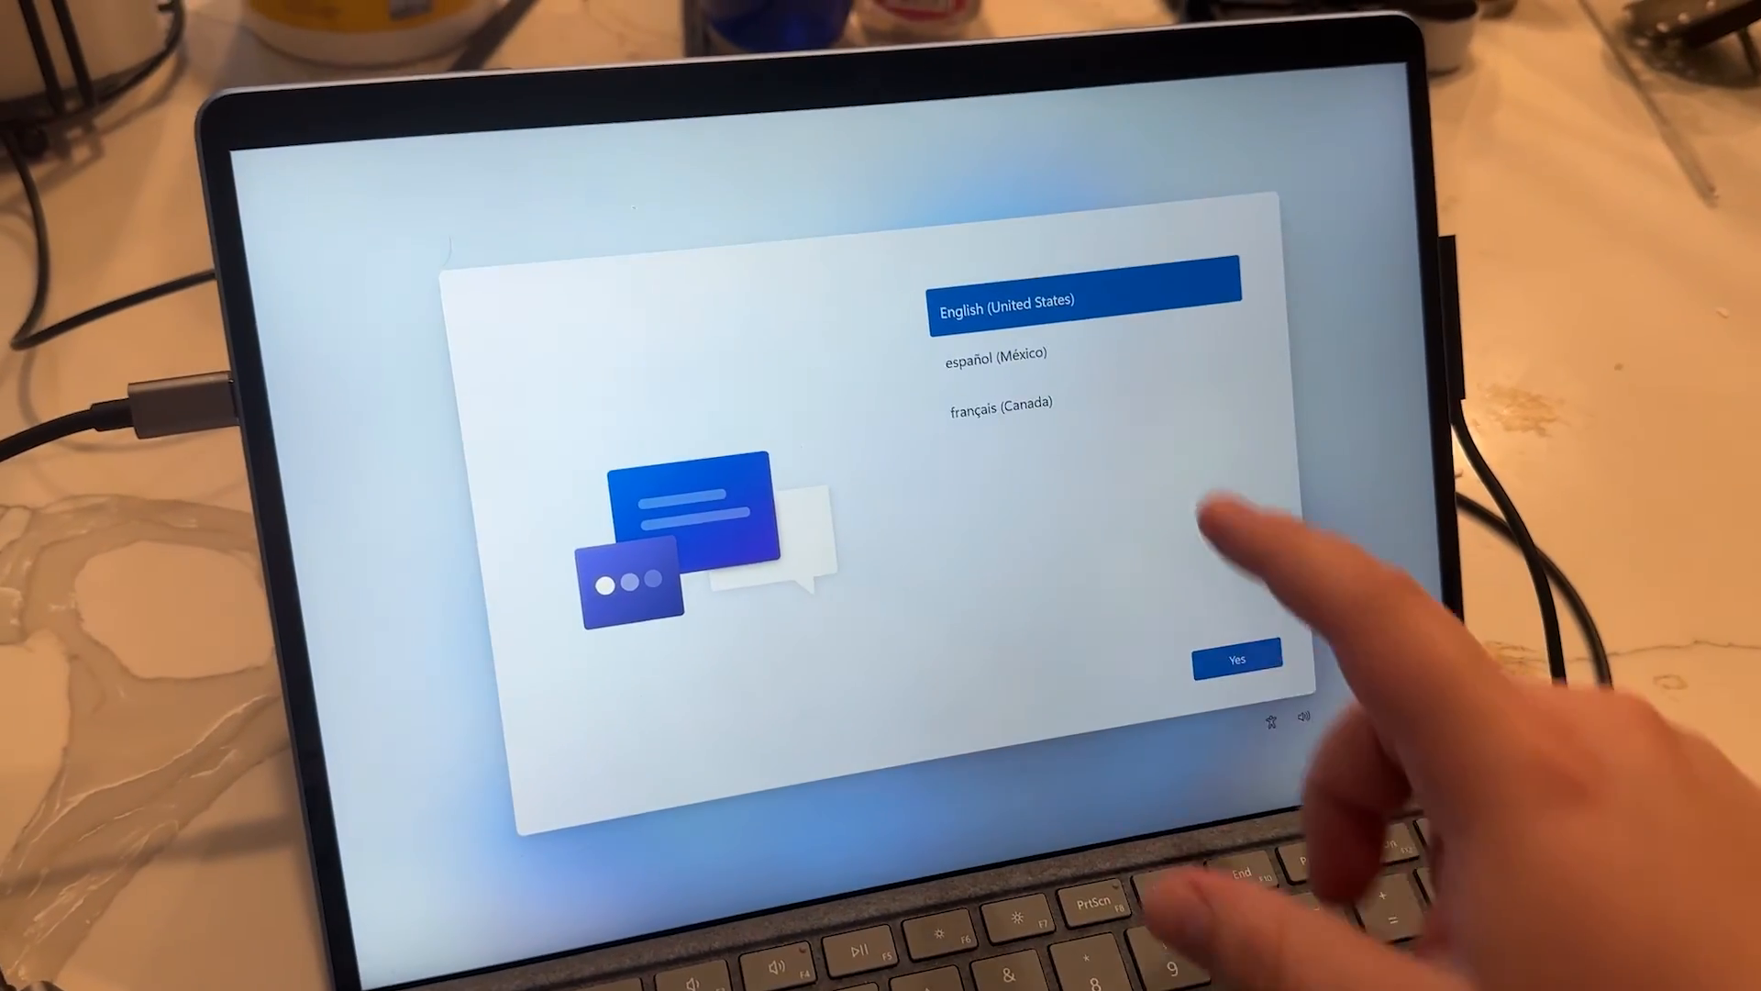
Step: Accept English (United States), United States region and US keyboard, skipping a second layout
click(1236, 657)
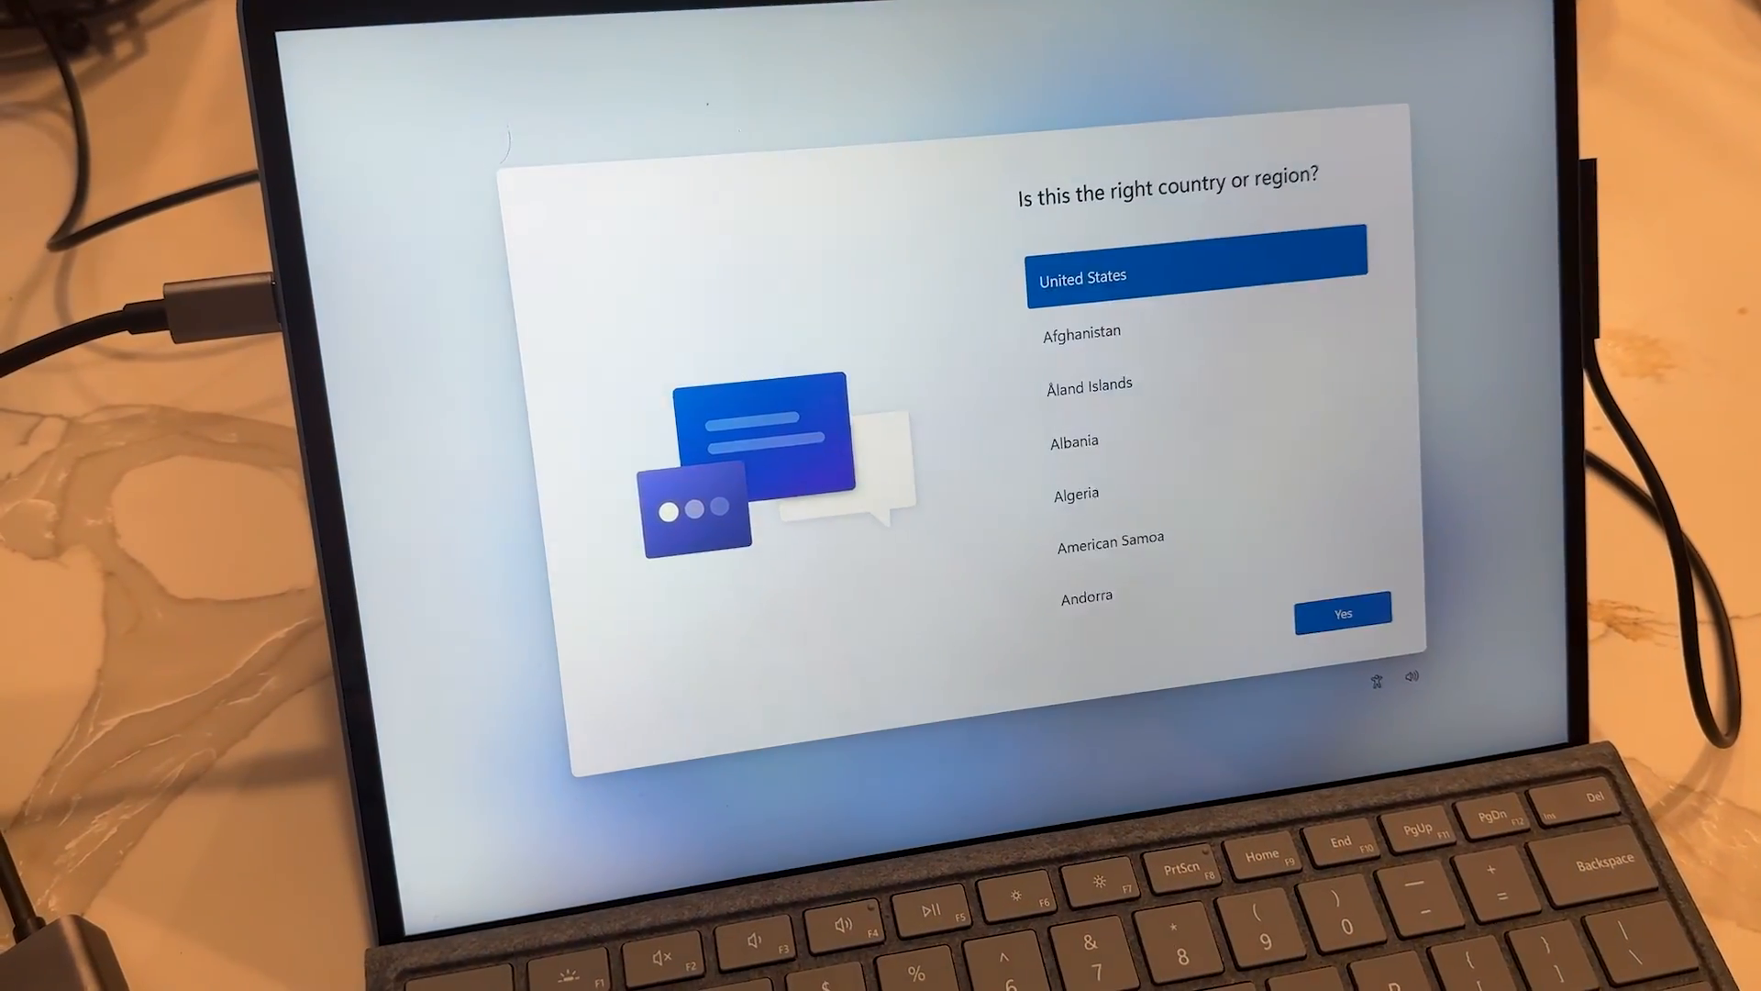
click(1341, 611)
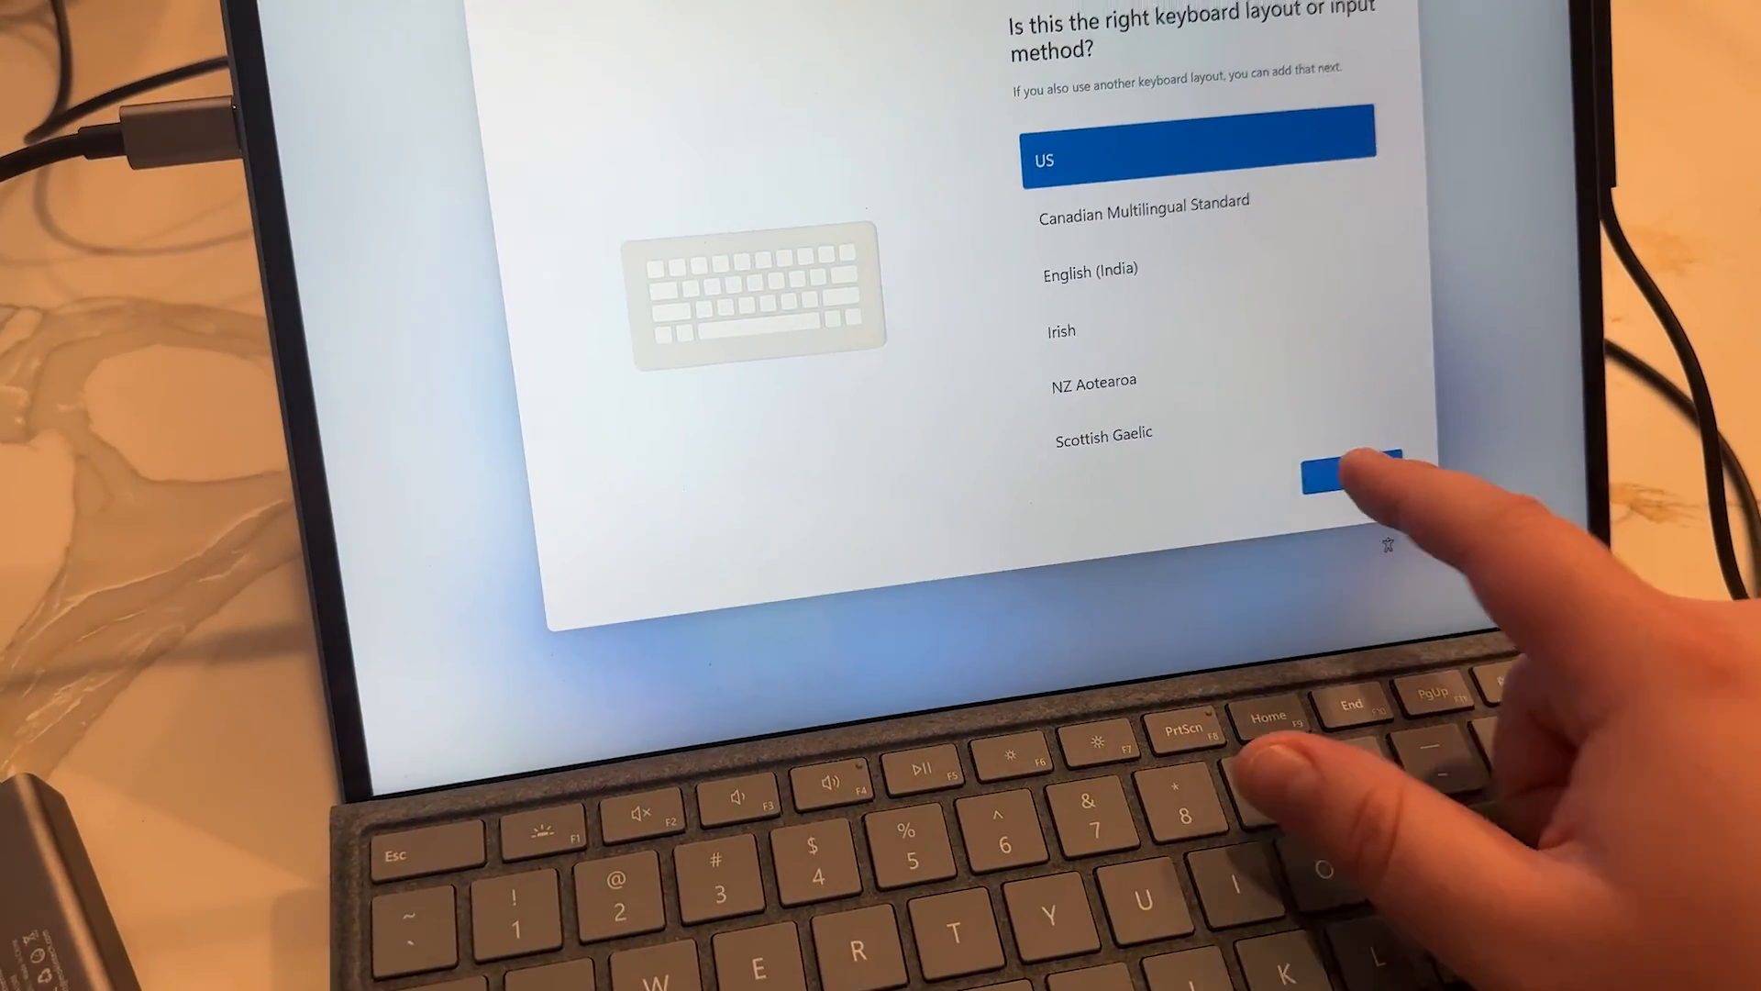
click(1348, 469)
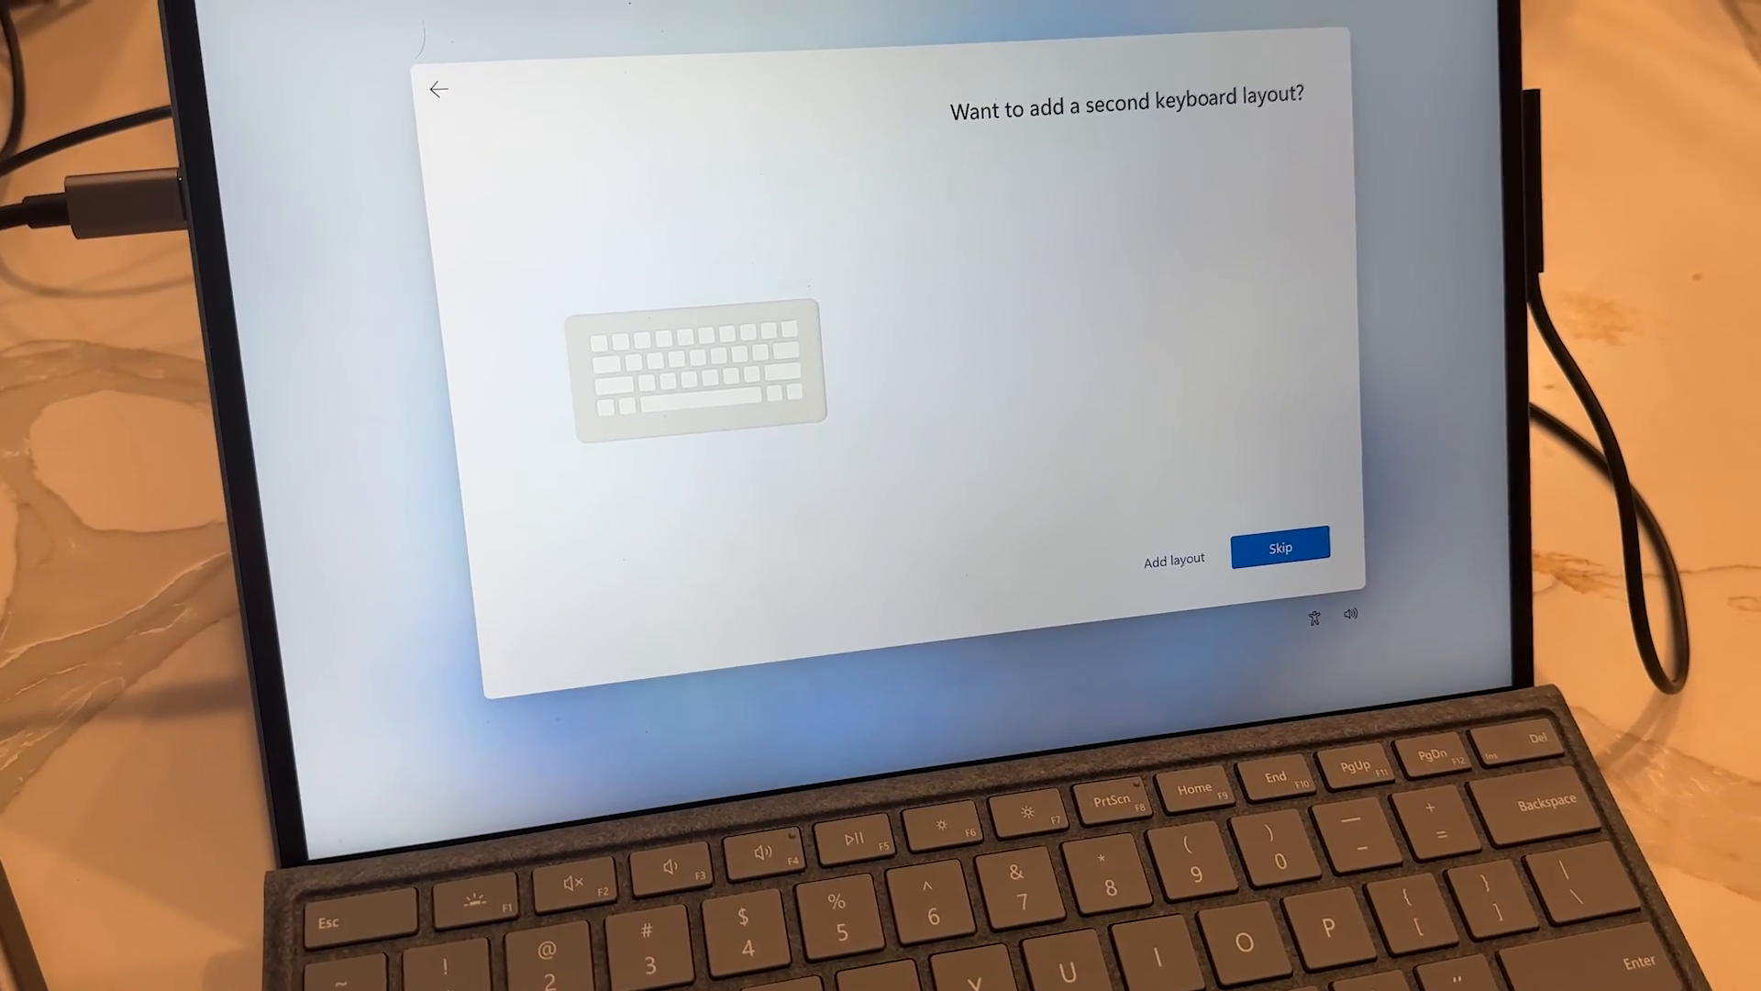
click(1279, 545)
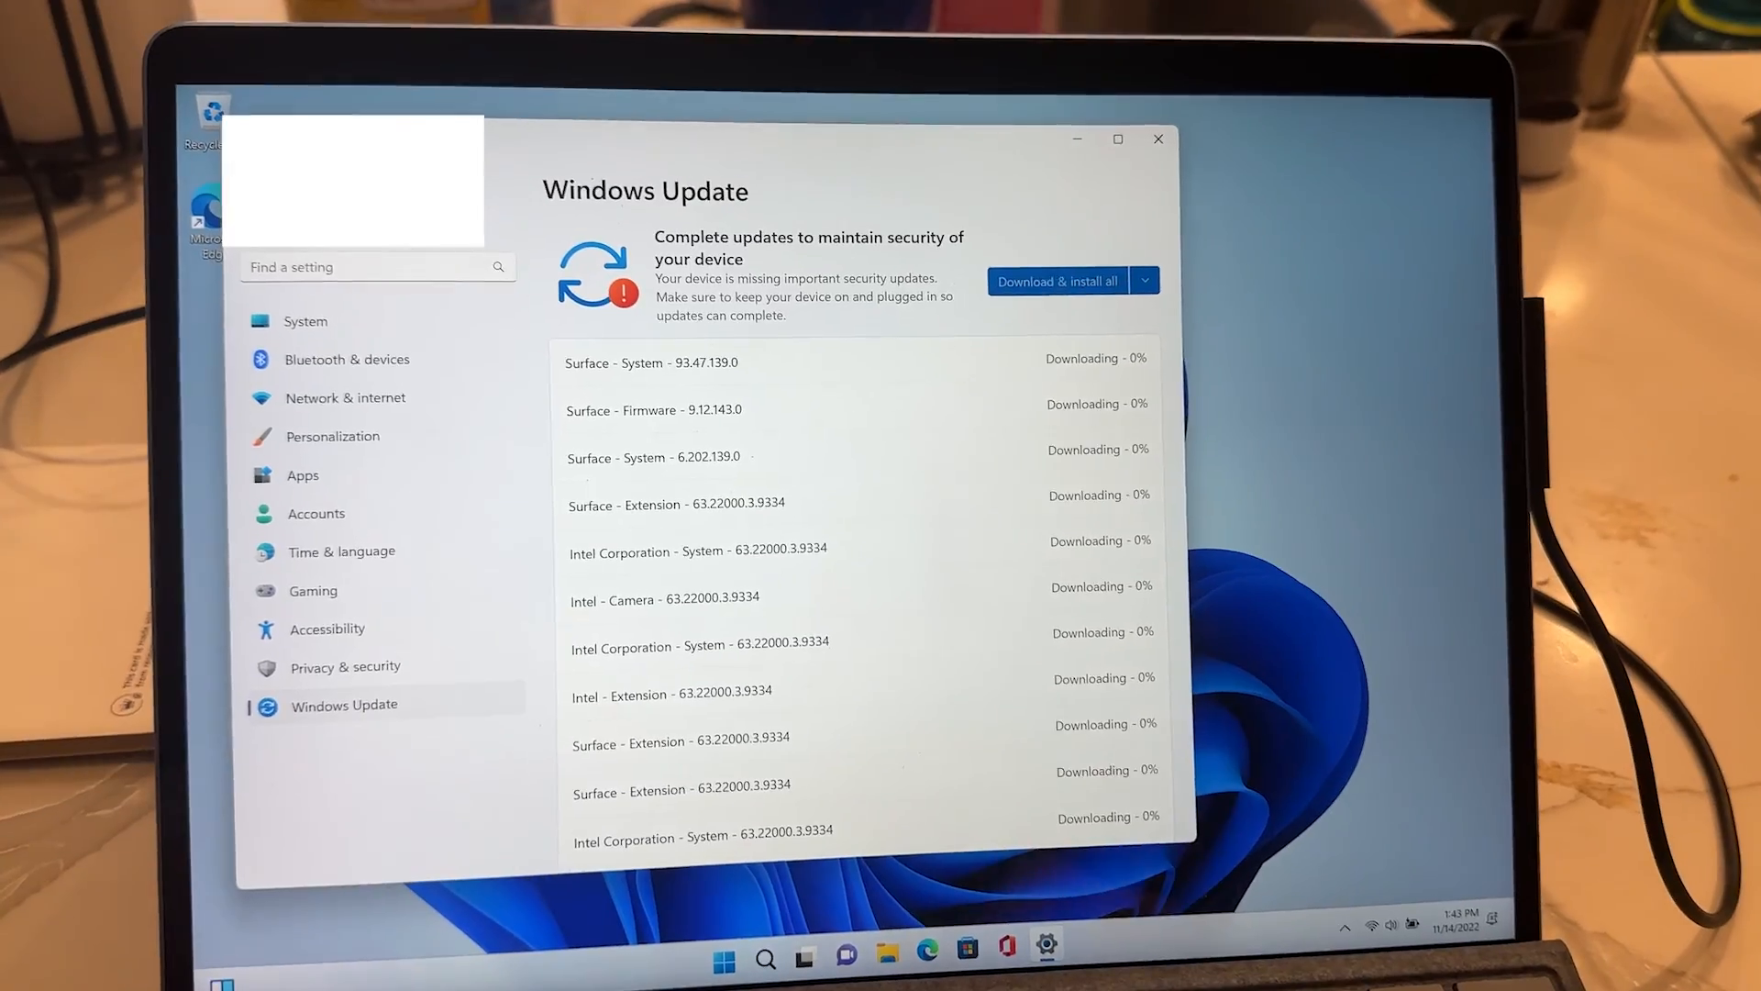
Step: Start Download & install all for the pending Surface and Intel updates in Windows Update
scroll(down, 3)
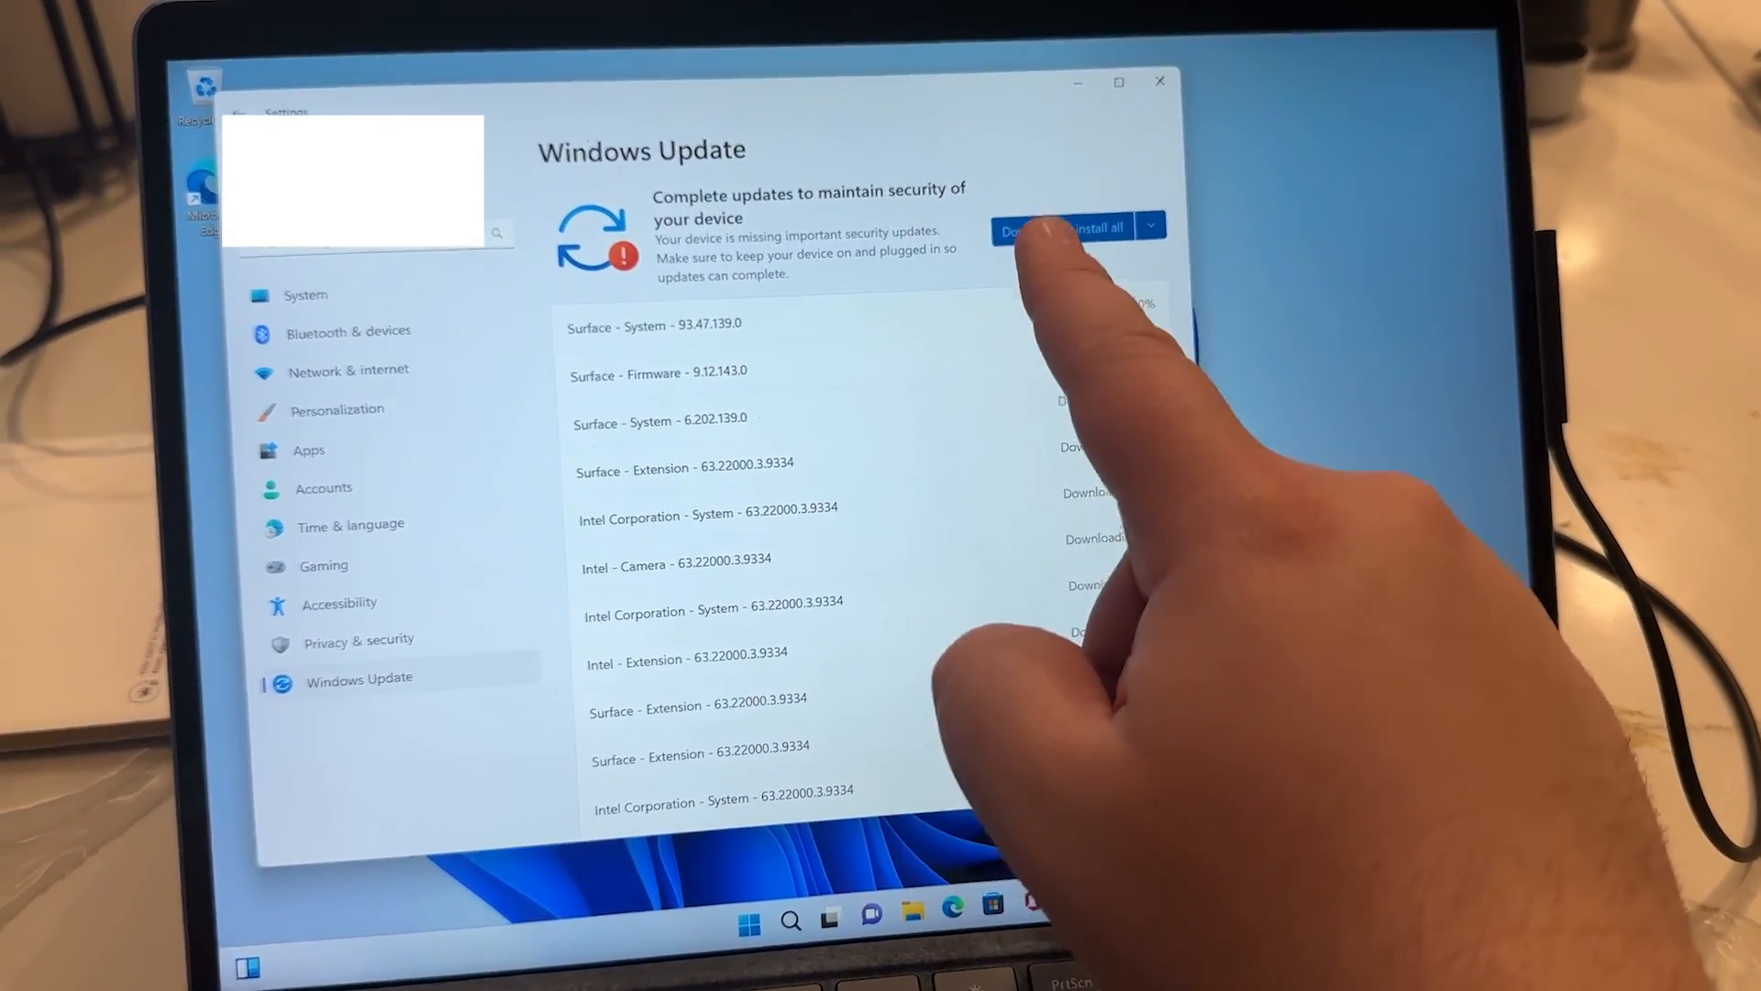
click(1048, 228)
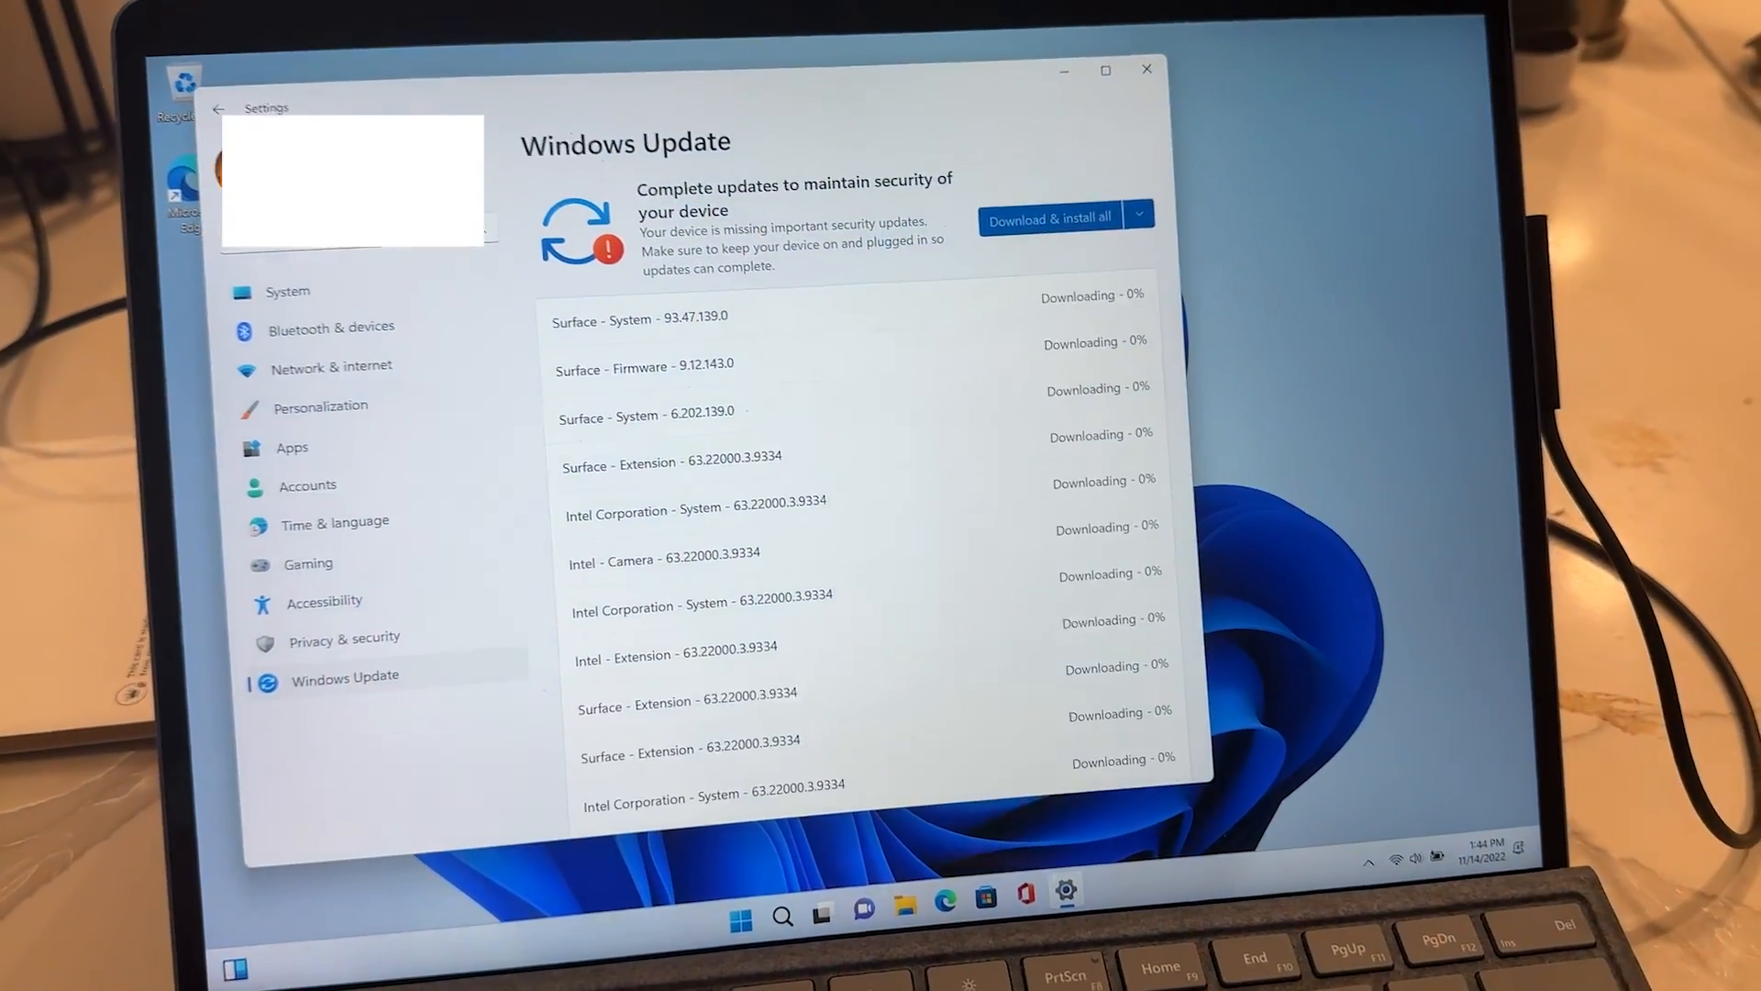